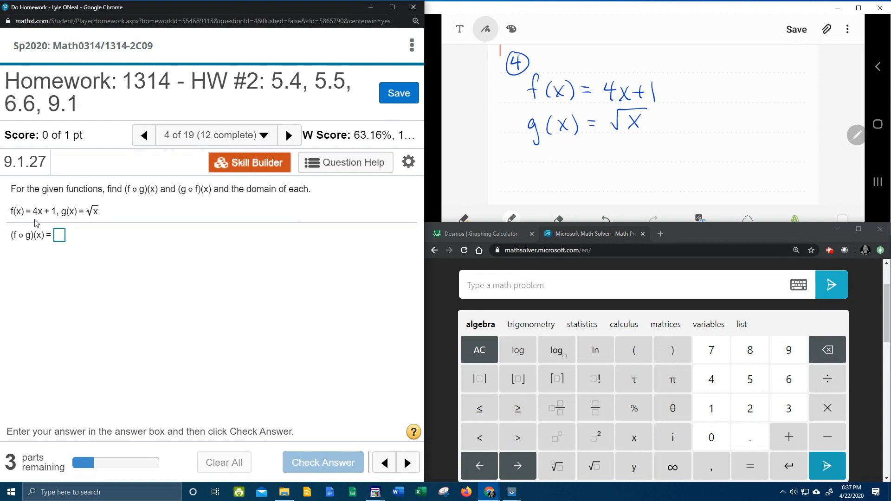
pyautogui.moveTo(70, 223)
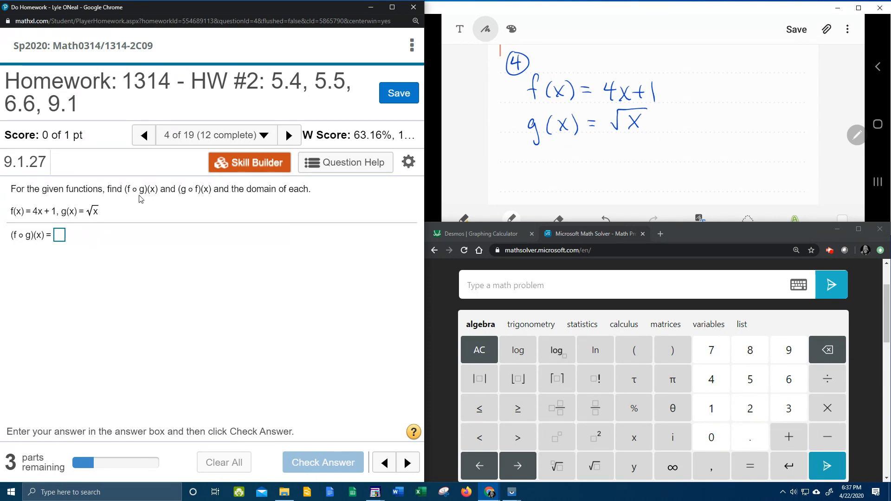
pyautogui.moveTo(198, 200)
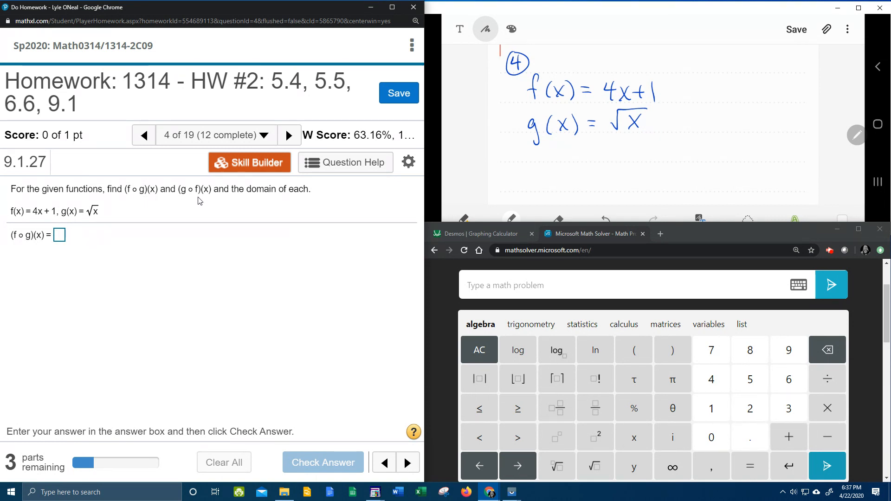
pyautogui.moveTo(282, 203)
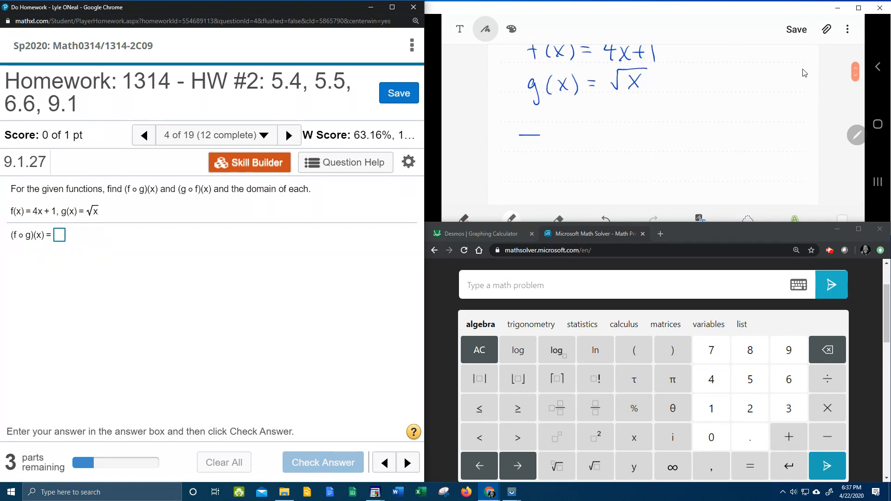
# - Handwrite (f∘g)(x) = f(g(x)), box the √x in red, and box the result 4·√x + 1
pyautogui.moveTo(514, 142); pyautogui.dragTo(554, 142)
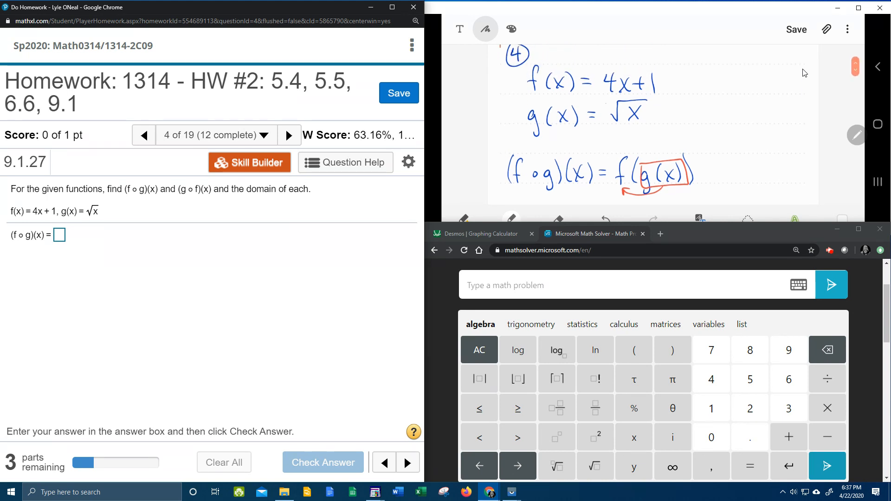
pyautogui.moveTo(605, 102); pyautogui.dragTo(653, 128)
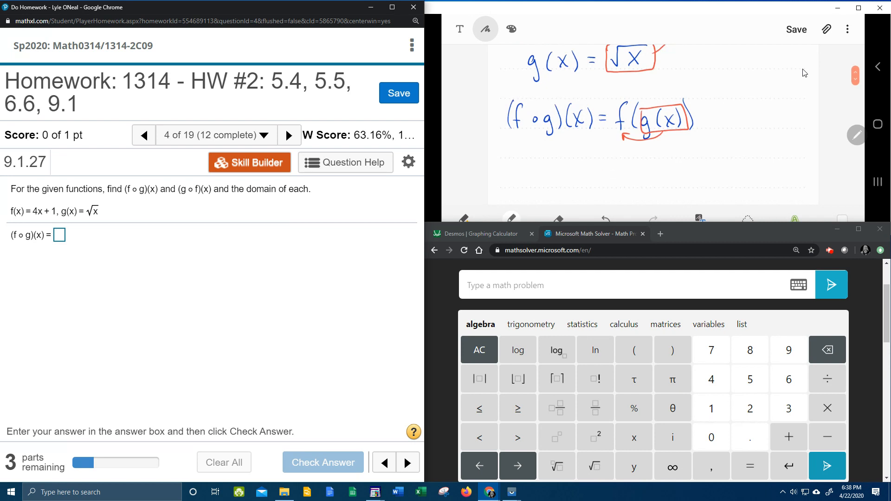
pyautogui.scroll(-3)
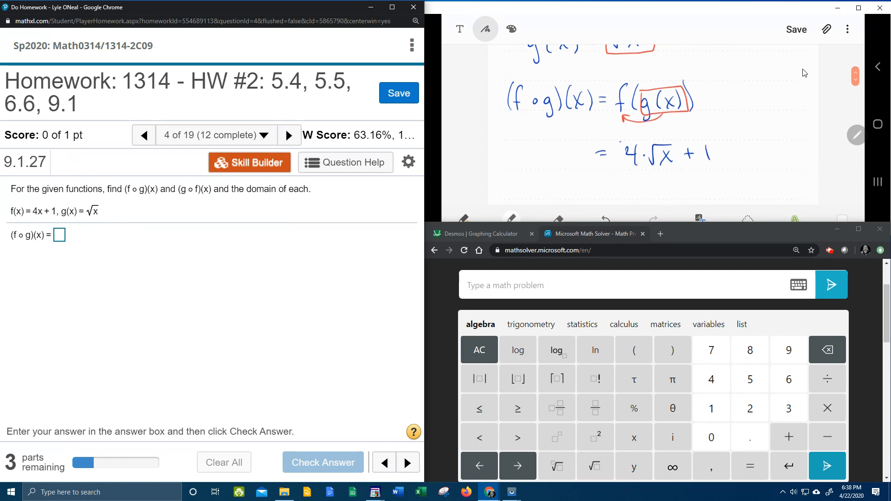
pyautogui.moveTo(618, 152); pyautogui.dragTo(722, 168)
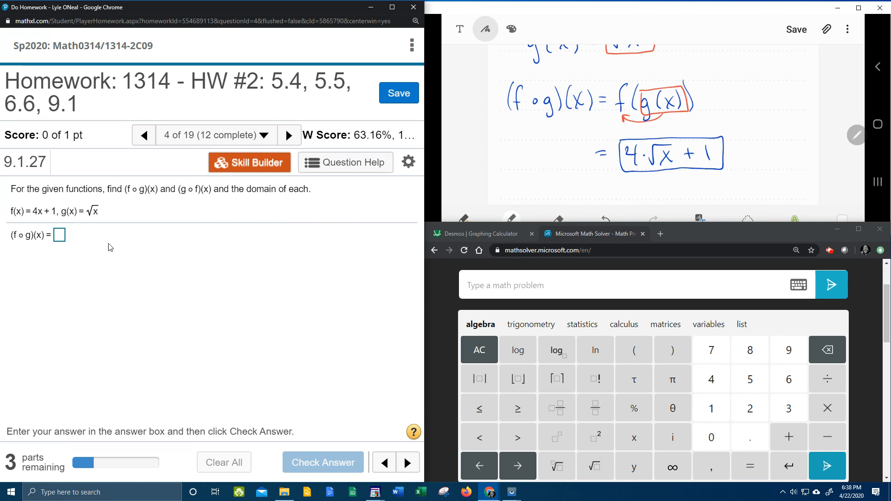
# - Enter 4√x + 1 as the (f∘g)(x) answer and check it, moving to the (g∘f)(x) part
pyautogui.click(59, 235)
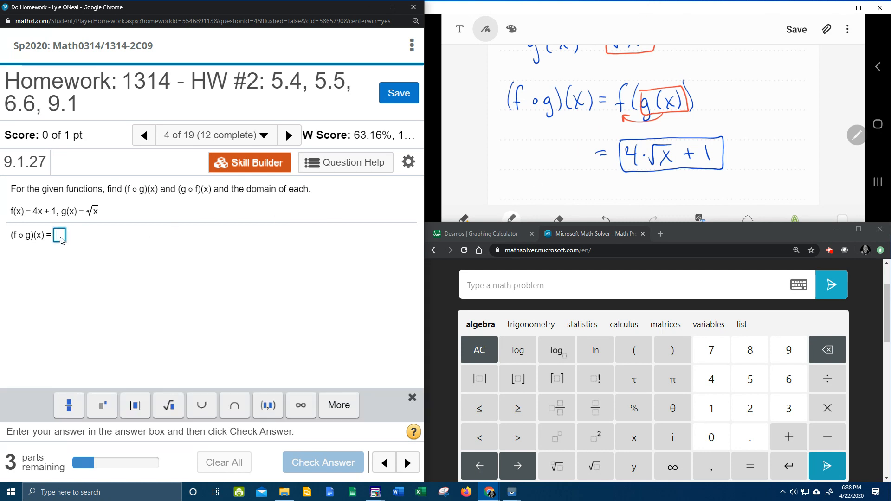
pyautogui.write('4√x')
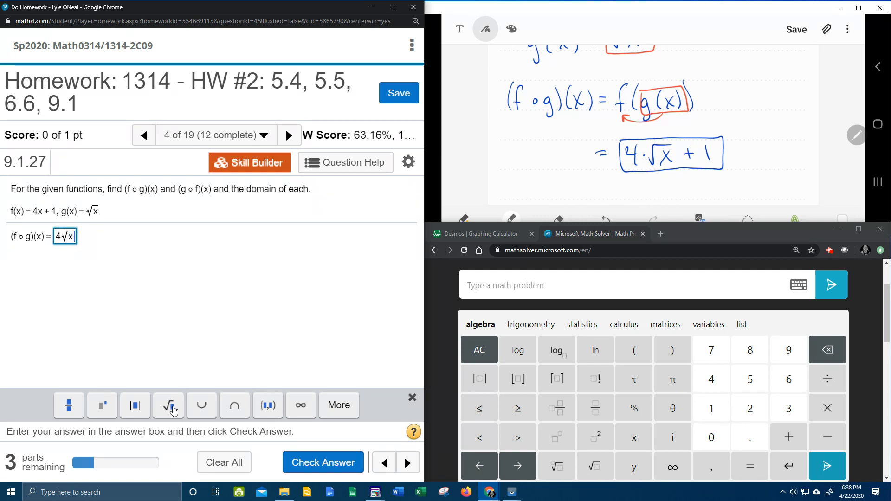
pyautogui.write('+ 1')
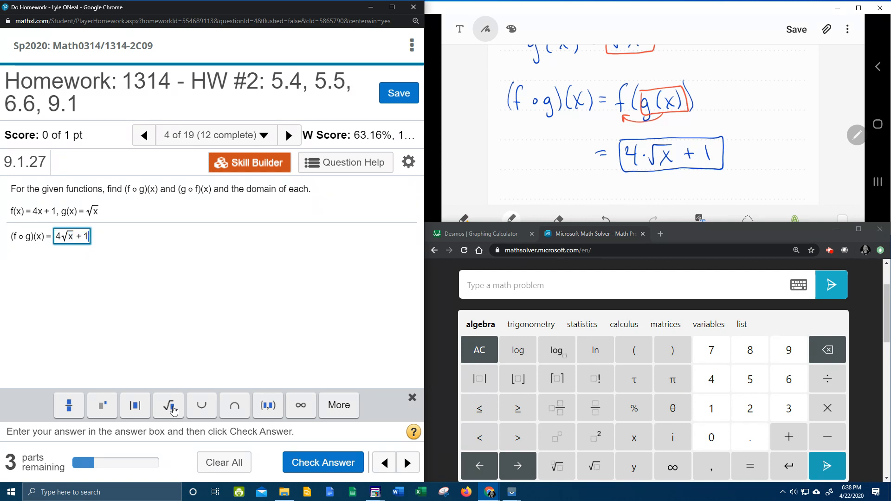
pyautogui.click(322, 462)
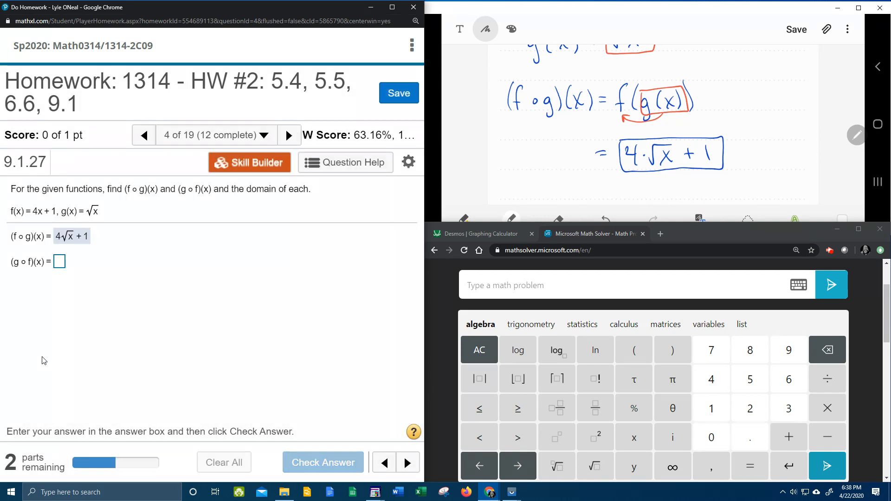
pyautogui.click(60, 261)
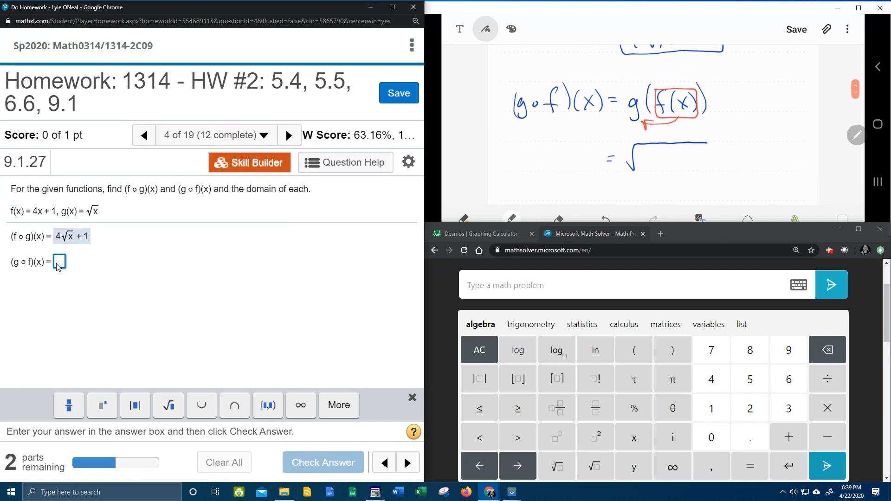
# - Handwrite 4x+1 under the square root to finish (g∘f)(x) = √(4x+1)
pyautogui.moveTo(642, 161); pyautogui.dragTo(670, 161)
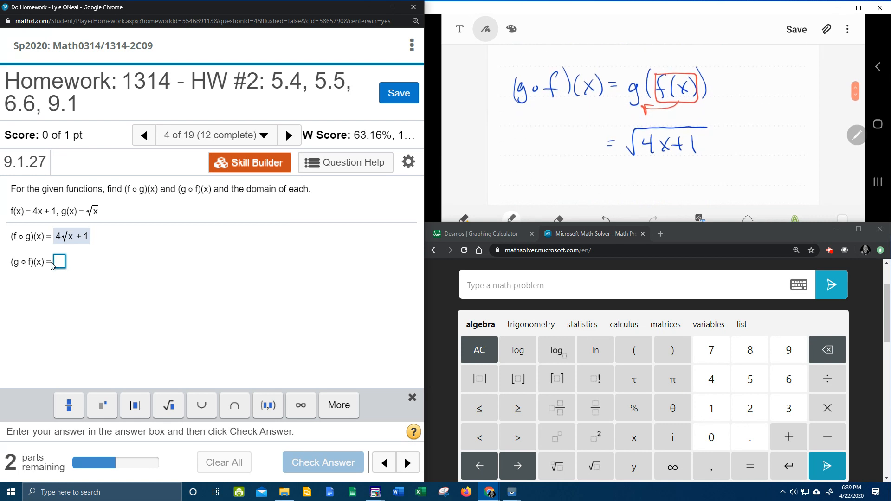
# - Enter √(4x+1) as the (g∘f)(x) answer and check it, revealing the domain of f∘g prompt
pyautogui.click(168, 406)
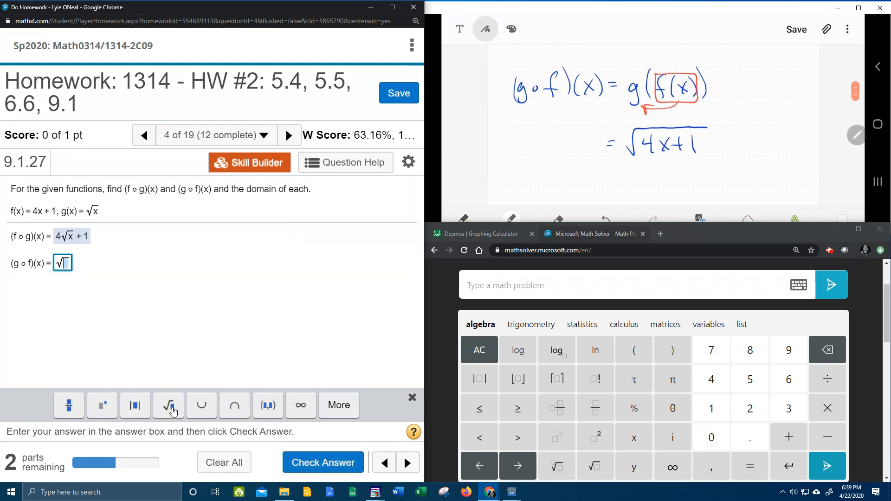
pyautogui.write('4')
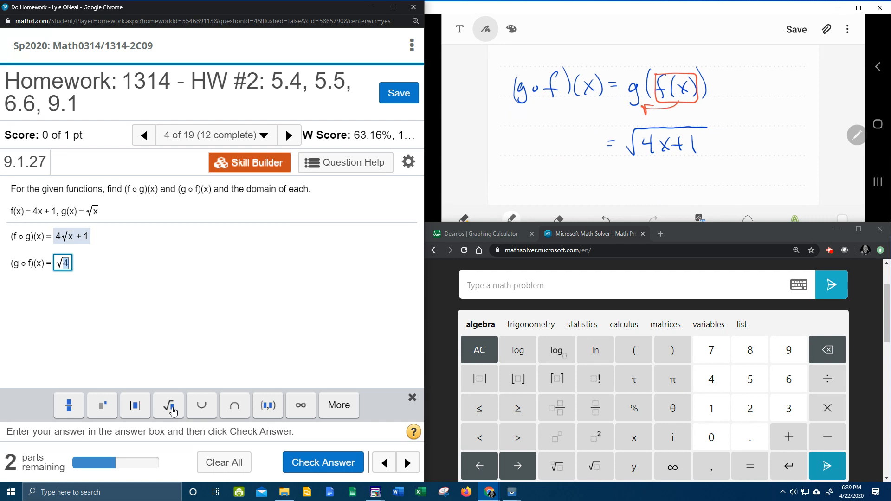
pyautogui.write('4x+')
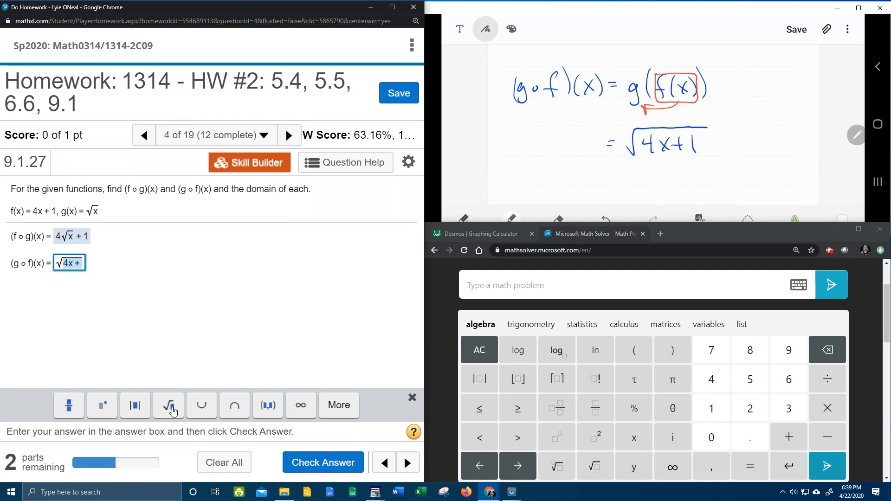
pyautogui.write('1')
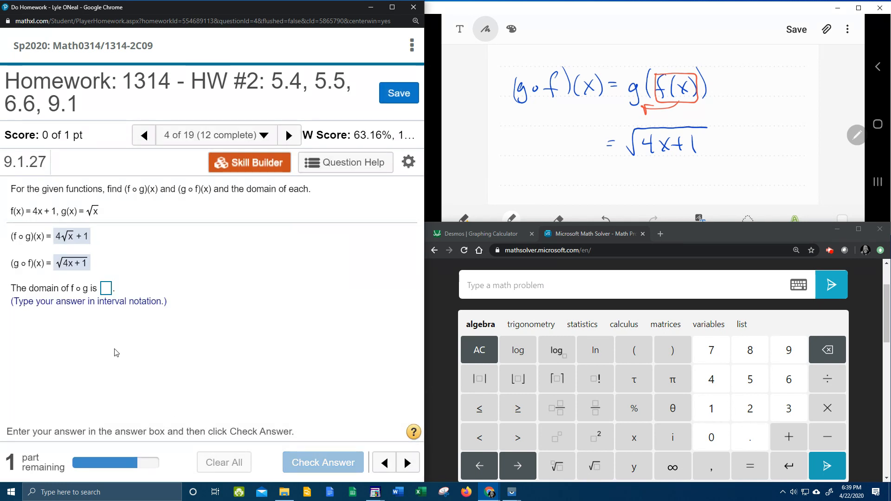
pyautogui.click(105, 288)
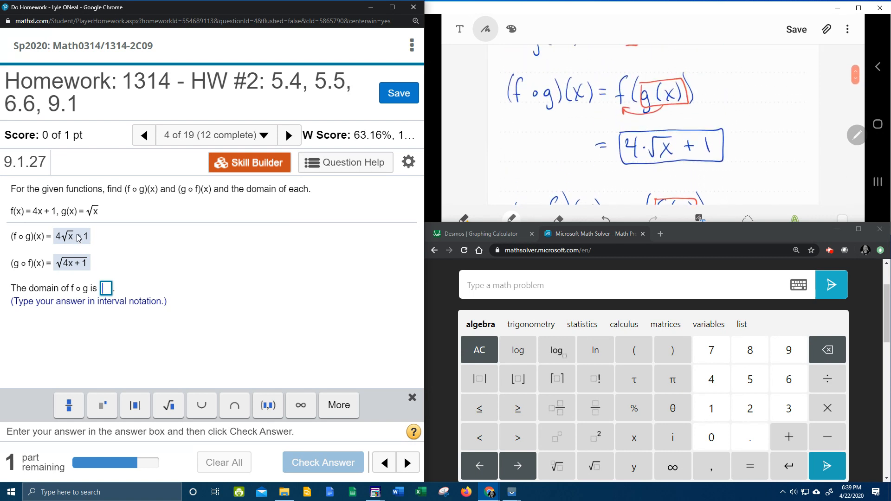
# - In red ink, circle the x under the root and write the domain x ≥ 0 ⇒ [0, ∞)
pyautogui.click(484, 29)
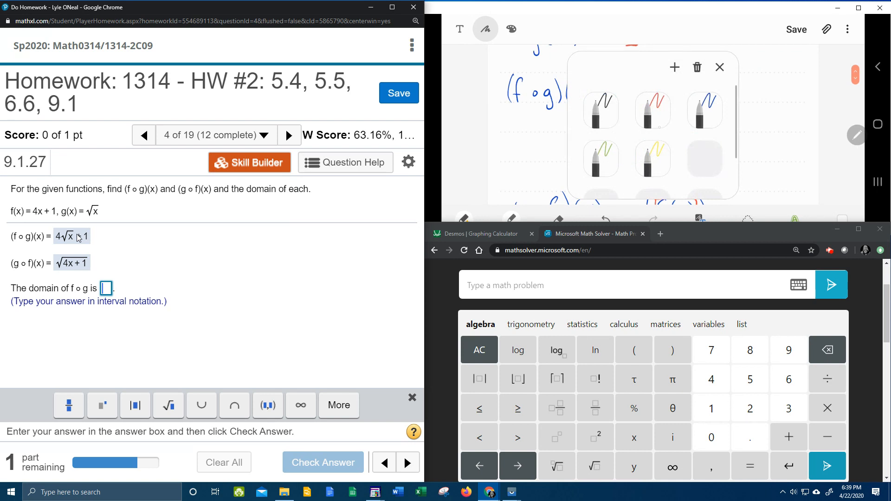
pyautogui.click(718, 67)
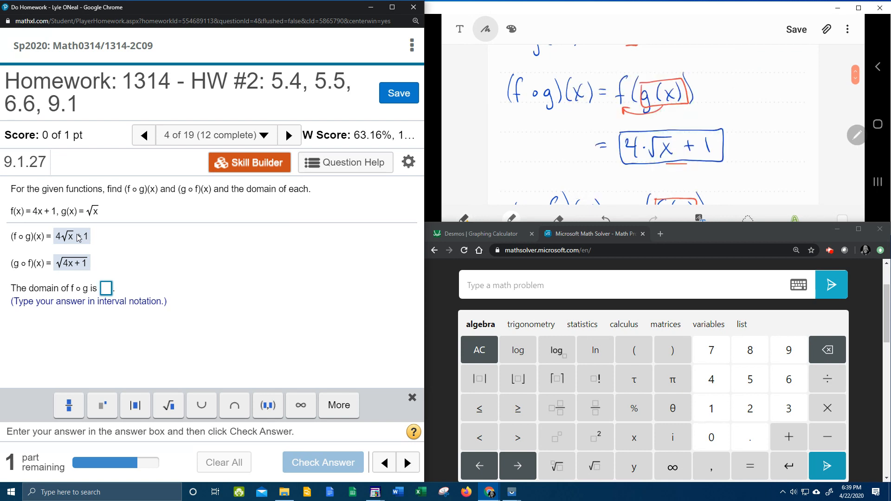
pyautogui.moveTo(656, 136); pyautogui.dragTo(677, 155)
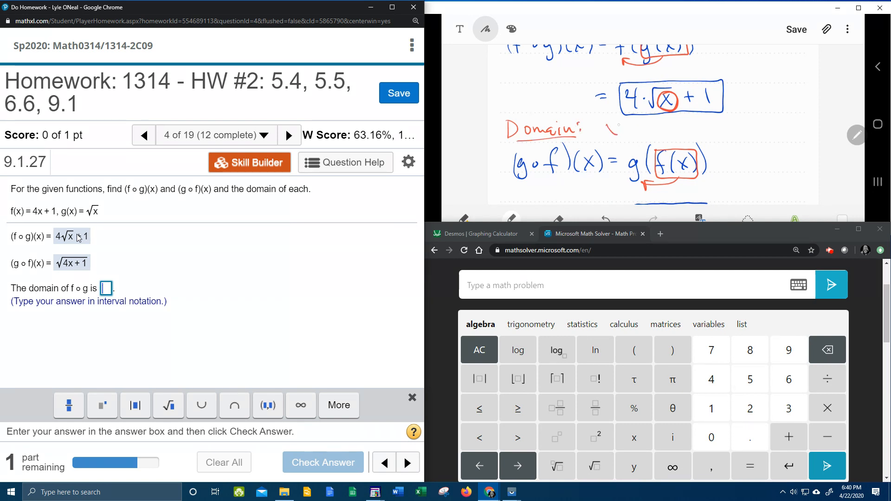
pyautogui.moveTo(600, 128); pyautogui.dragTo(628, 130)
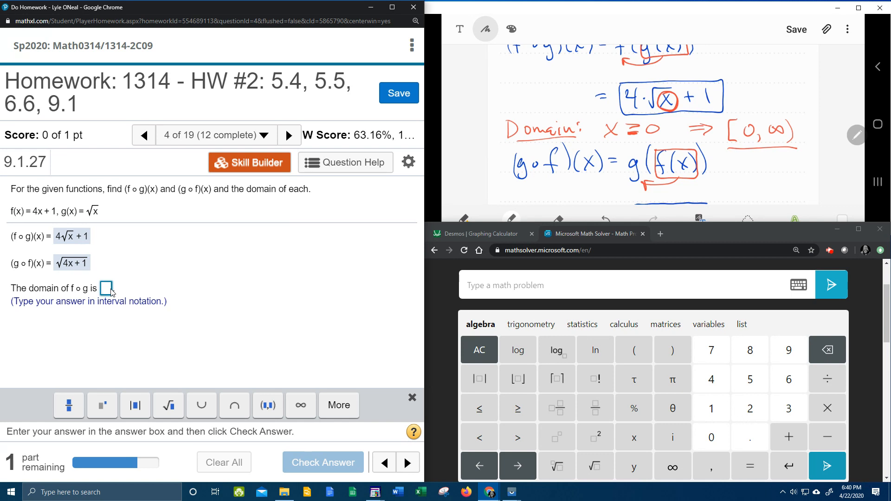
pyautogui.click(105, 288)
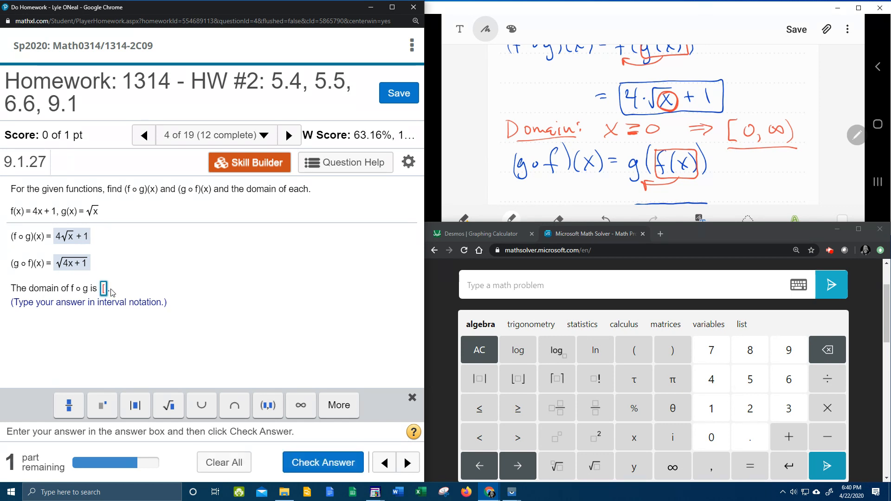
# - Enter [0, ∞) with the ∞ palette symbol as the domain of f∘g and check it
pyautogui.write('0,')
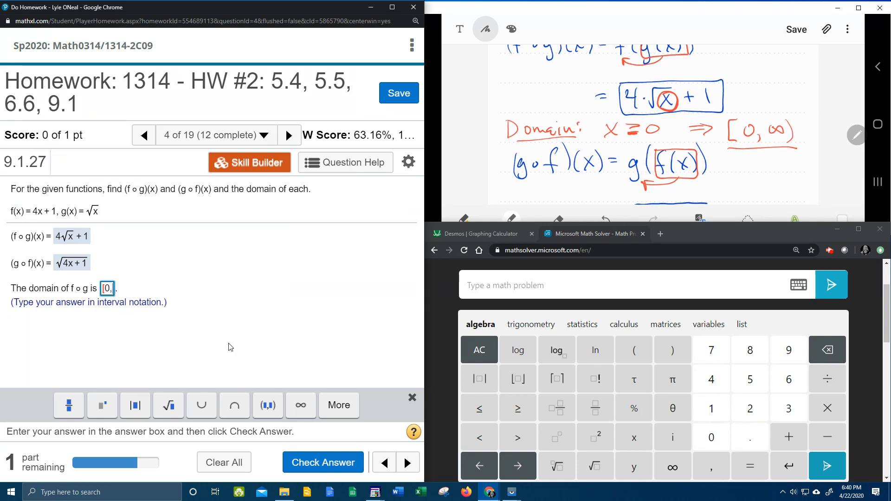
pyautogui.click(300, 405)
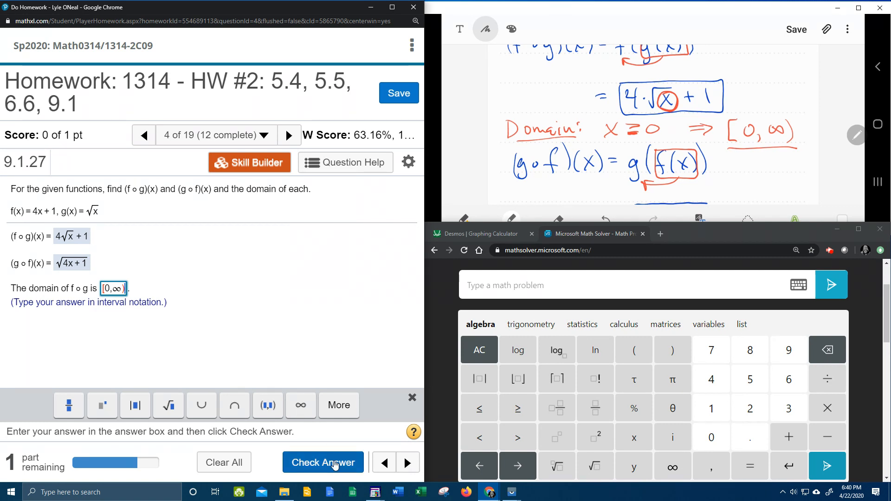
pyautogui.click(322, 463)
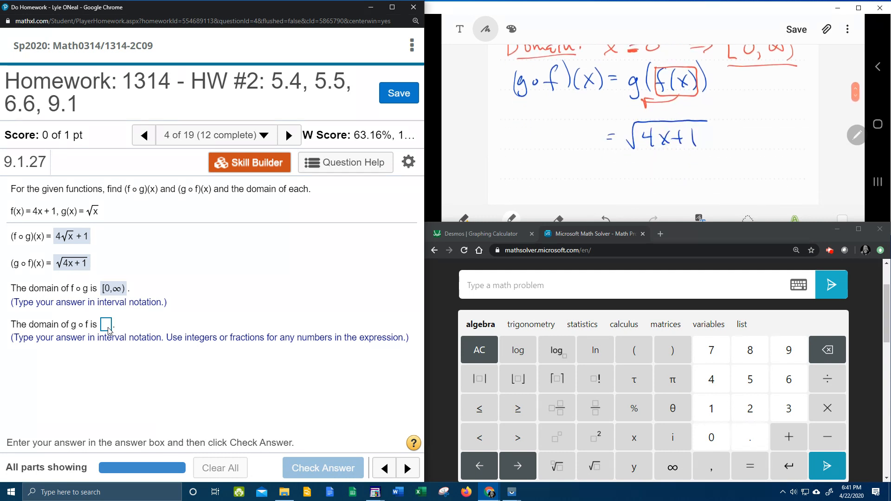
# - Box 4x+1, solve 4x+1 ≥ 0 to x ≥ −1/4, and write the interval [−1/4, ∞)
pyautogui.moveTo(631, 136); pyautogui.dragTo(704, 136)
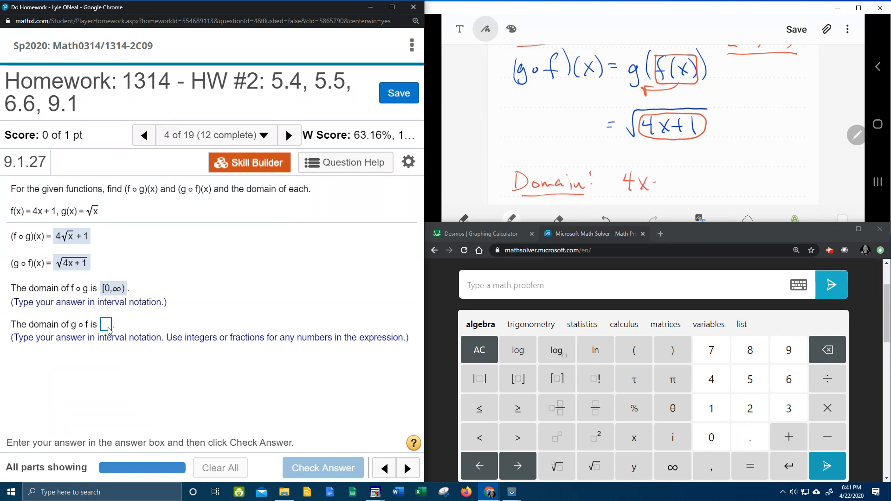
pyautogui.moveTo(656, 181); pyautogui.dragTo(702, 181)
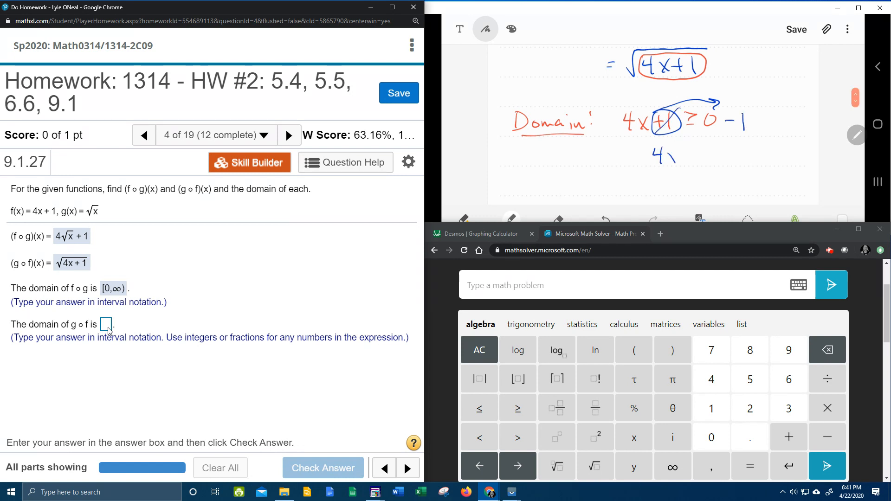
pyautogui.moveTo(656, 157); pyautogui.dragTo(710, 154)
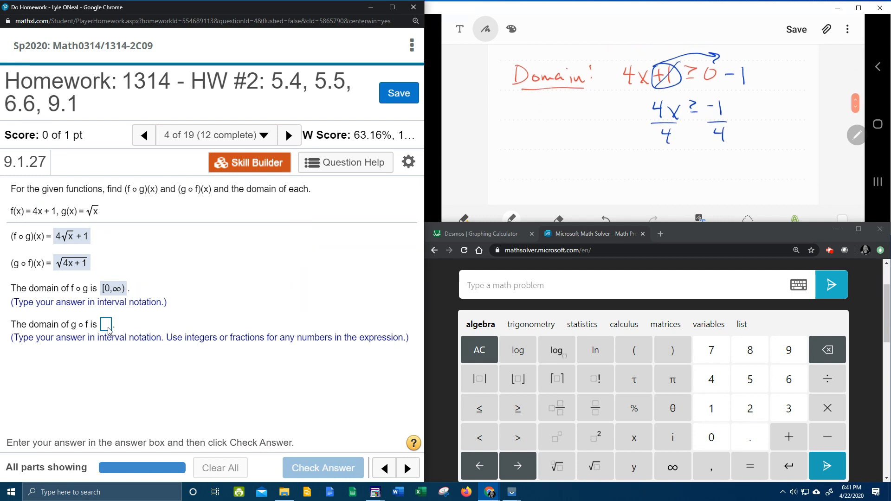
pyautogui.moveTo(659, 165); pyautogui.dragTo(669, 176)
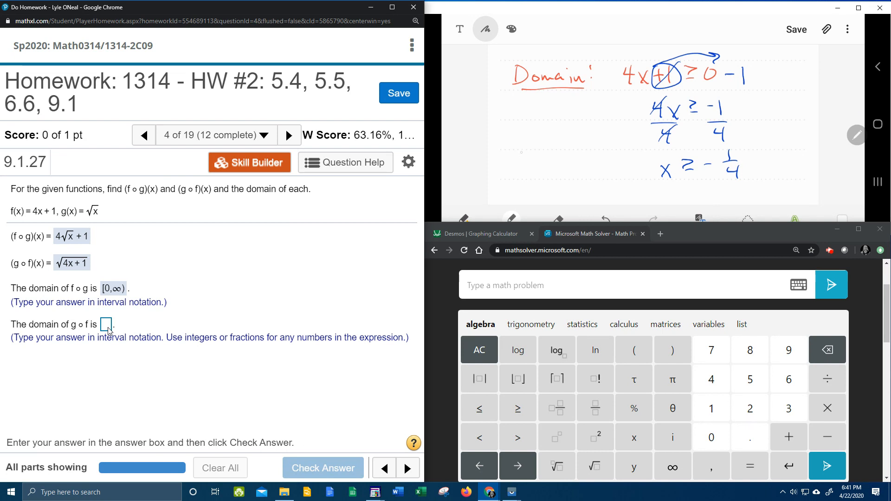
pyautogui.moveTo(512, 158); pyautogui.dragTo(523, 182)
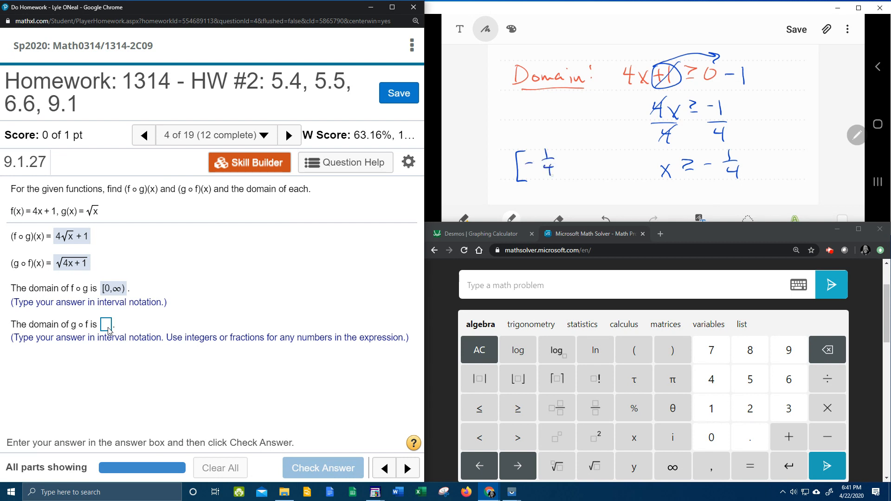
pyautogui.moveTo(556, 168); pyautogui.dragTo(586, 165)
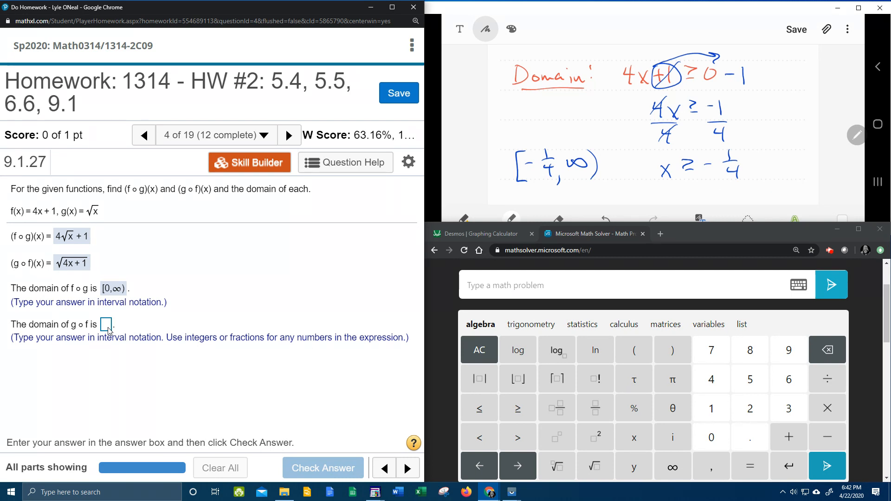
# - Enter [−1/4, ∞) as the domain of g∘f and check it for the Excellent mark
pyautogui.click(106, 325)
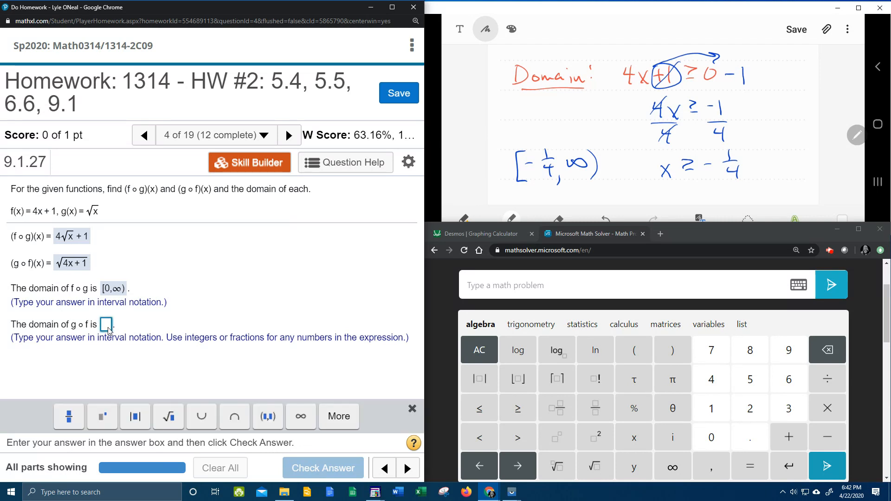
pyautogui.click(105, 325)
pyautogui.write('[-1/4,')
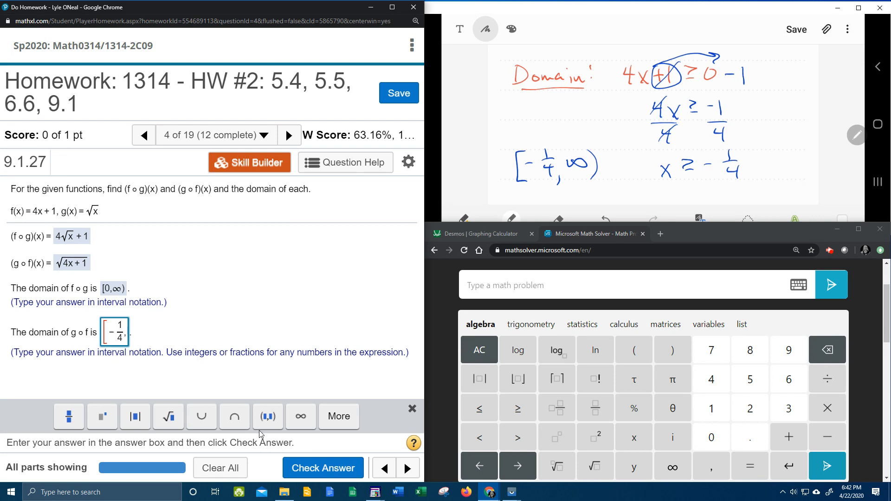
pyautogui.click(301, 416)
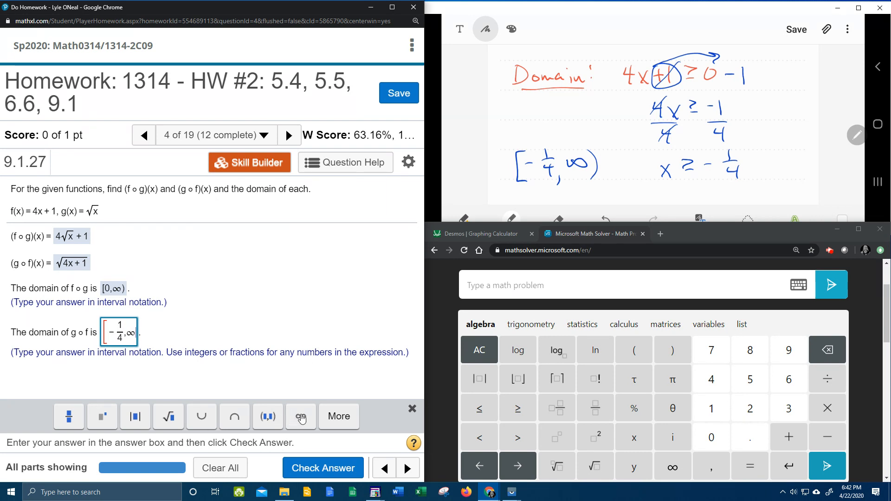
pyautogui.click(322, 467)
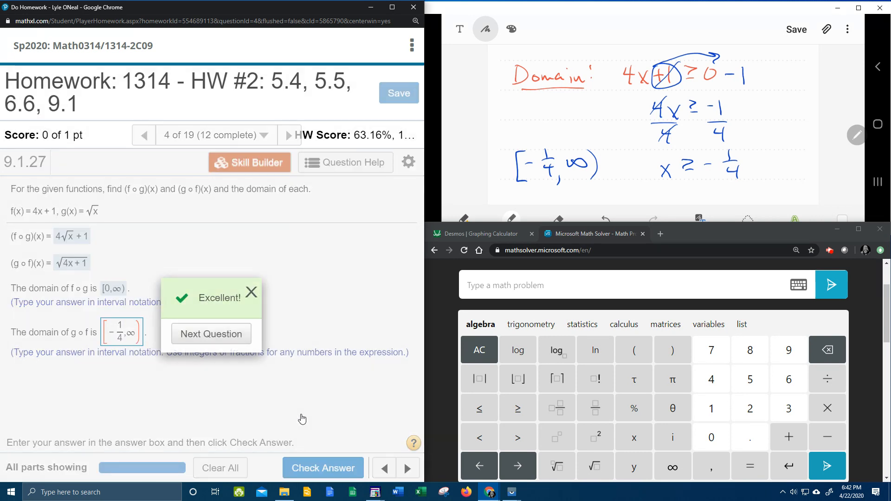
pyautogui.moveTo(211, 333)
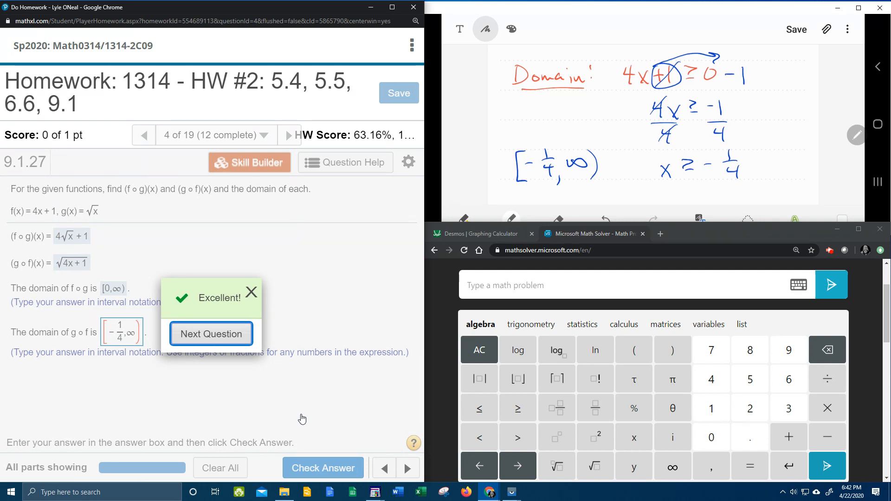